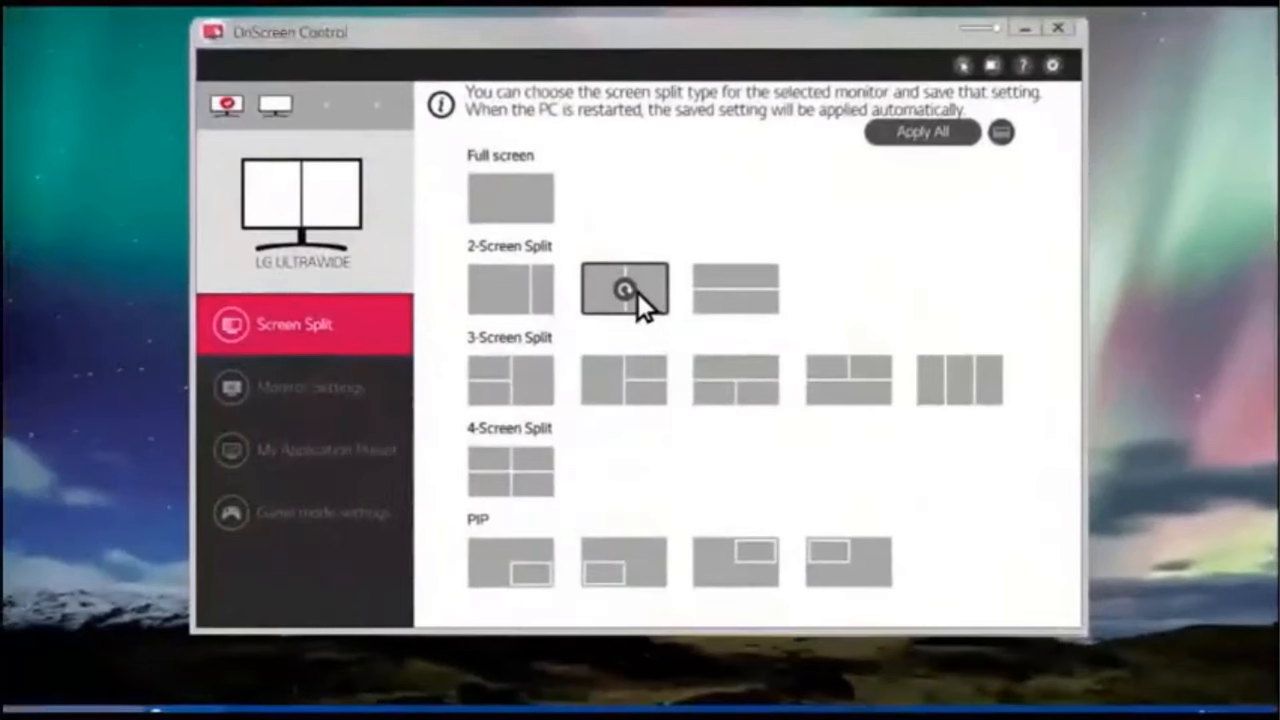
Select the LG HDR 4K monitor to show its screen split layouts.
click(274, 106)
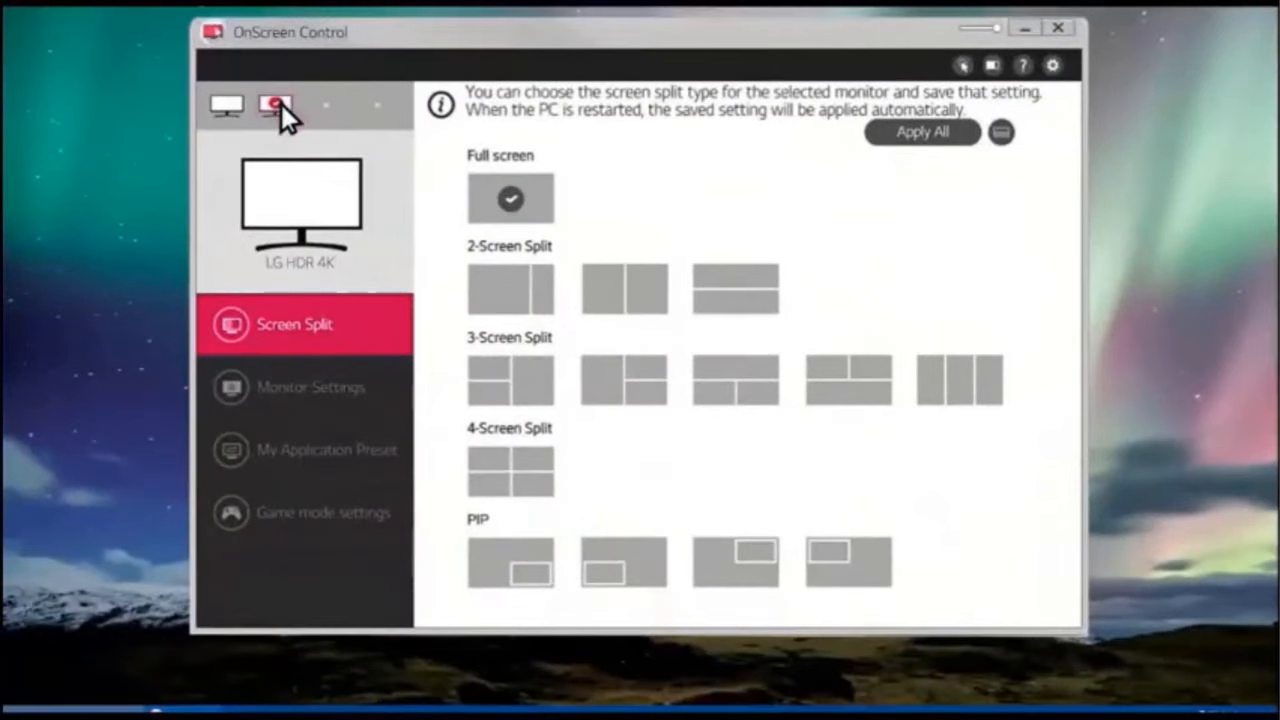
Apply the equal two-halves 2-Screen Split layout to the LG HDR 4K monitor.
click(848, 380)
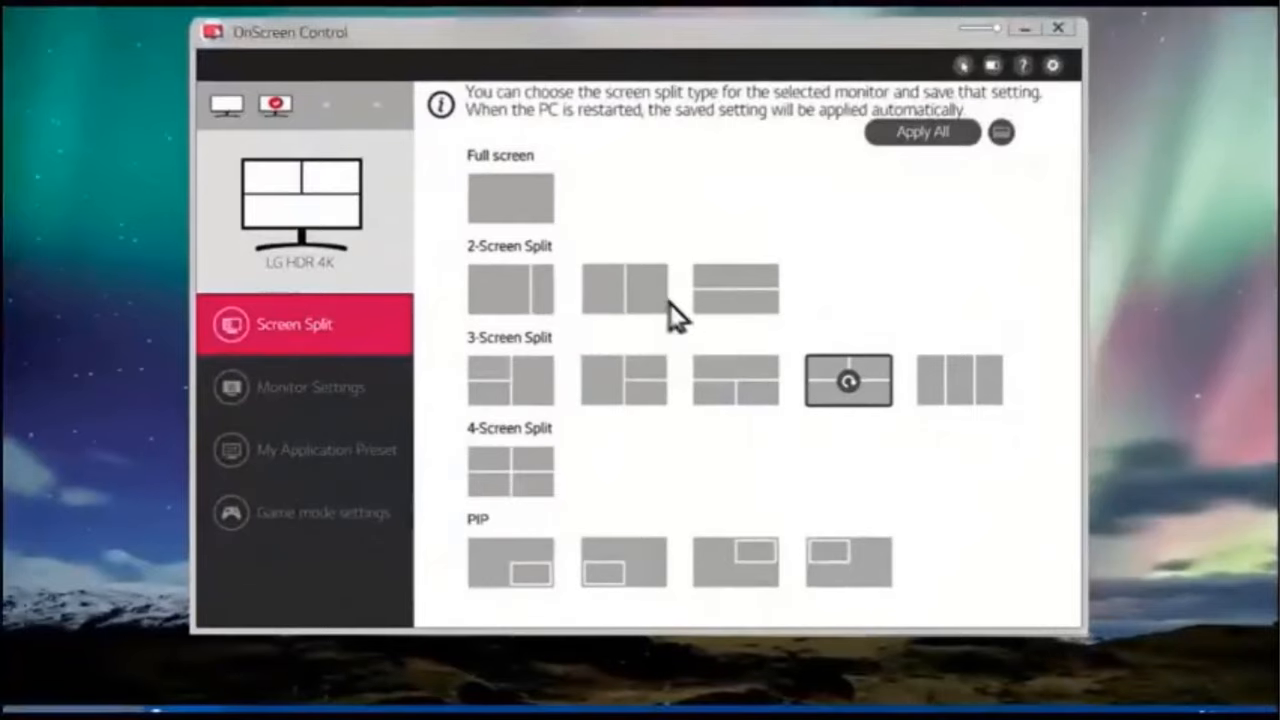
click(623, 289)
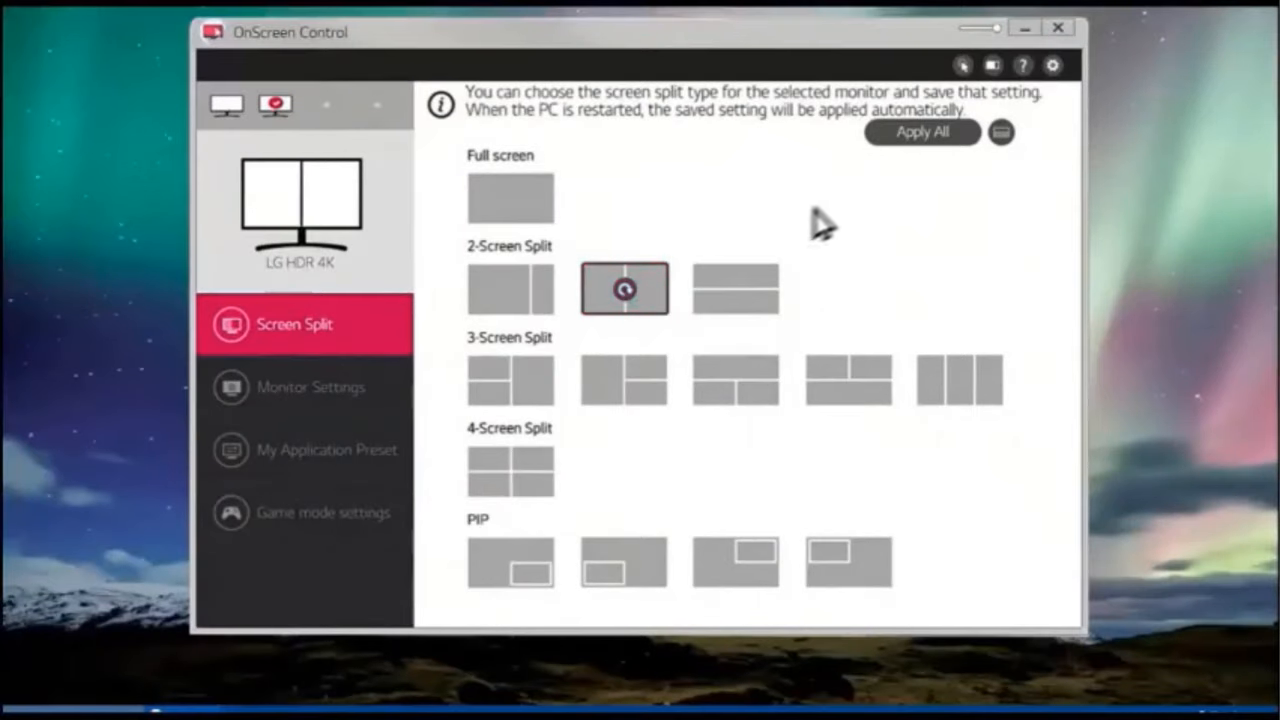